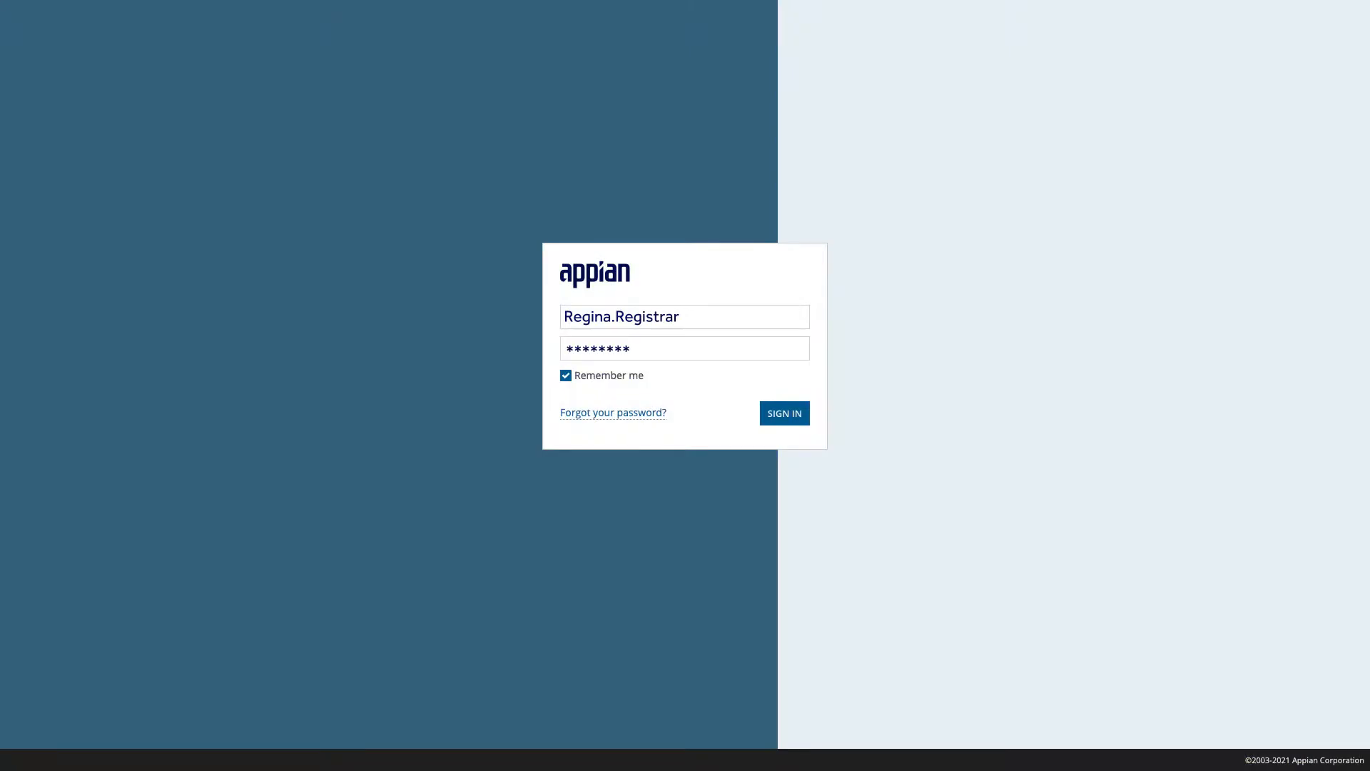
# Sign in, view the 2019 Ford F150 record, then show the My Tasks list
pyautogui.click(784, 414)
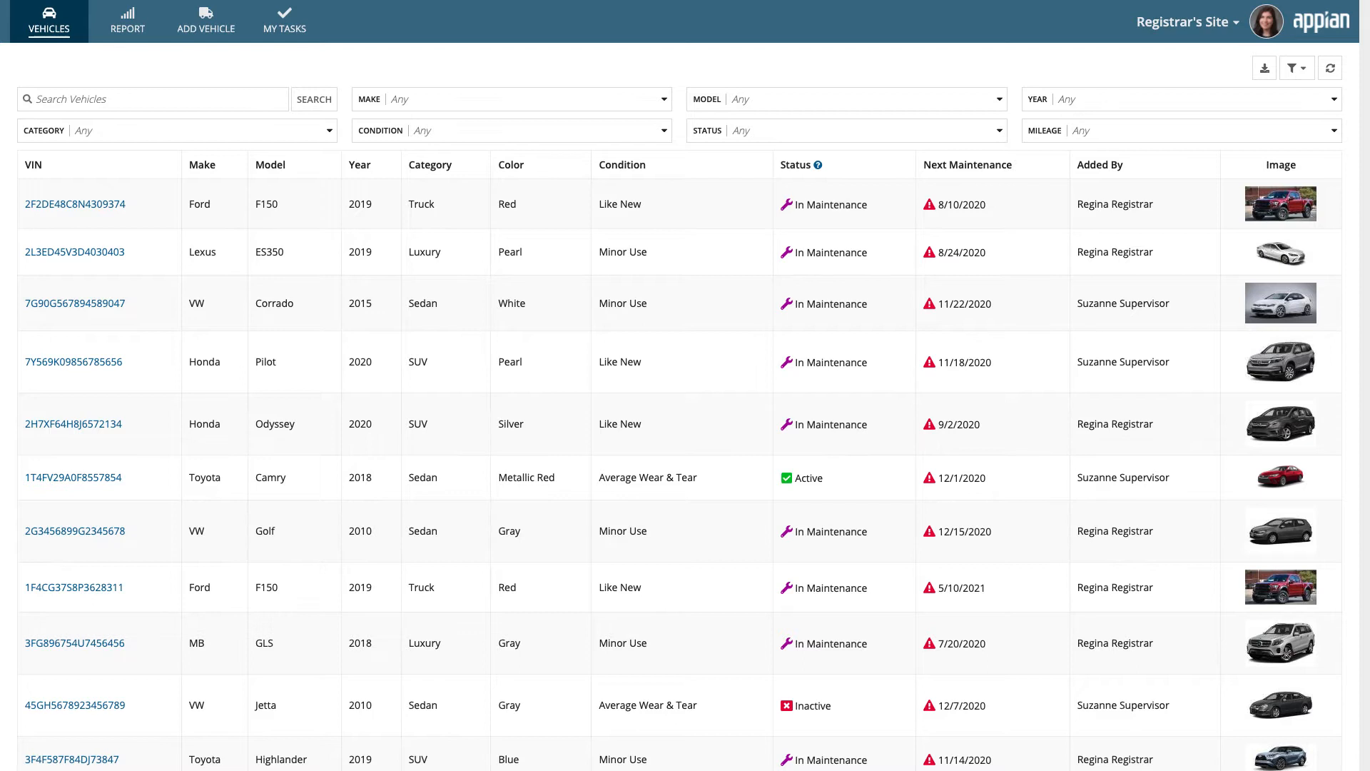
pyautogui.click(128, 20)
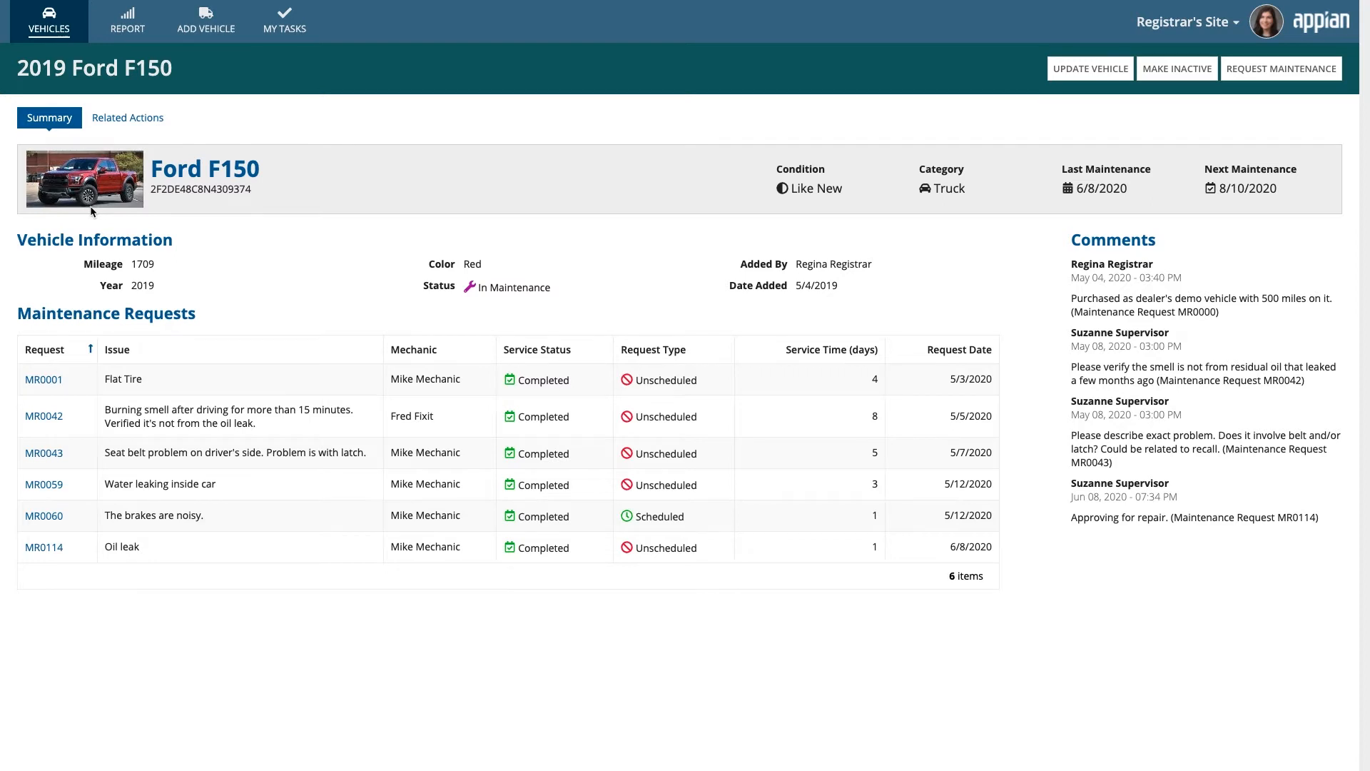
pyautogui.click(285, 22)
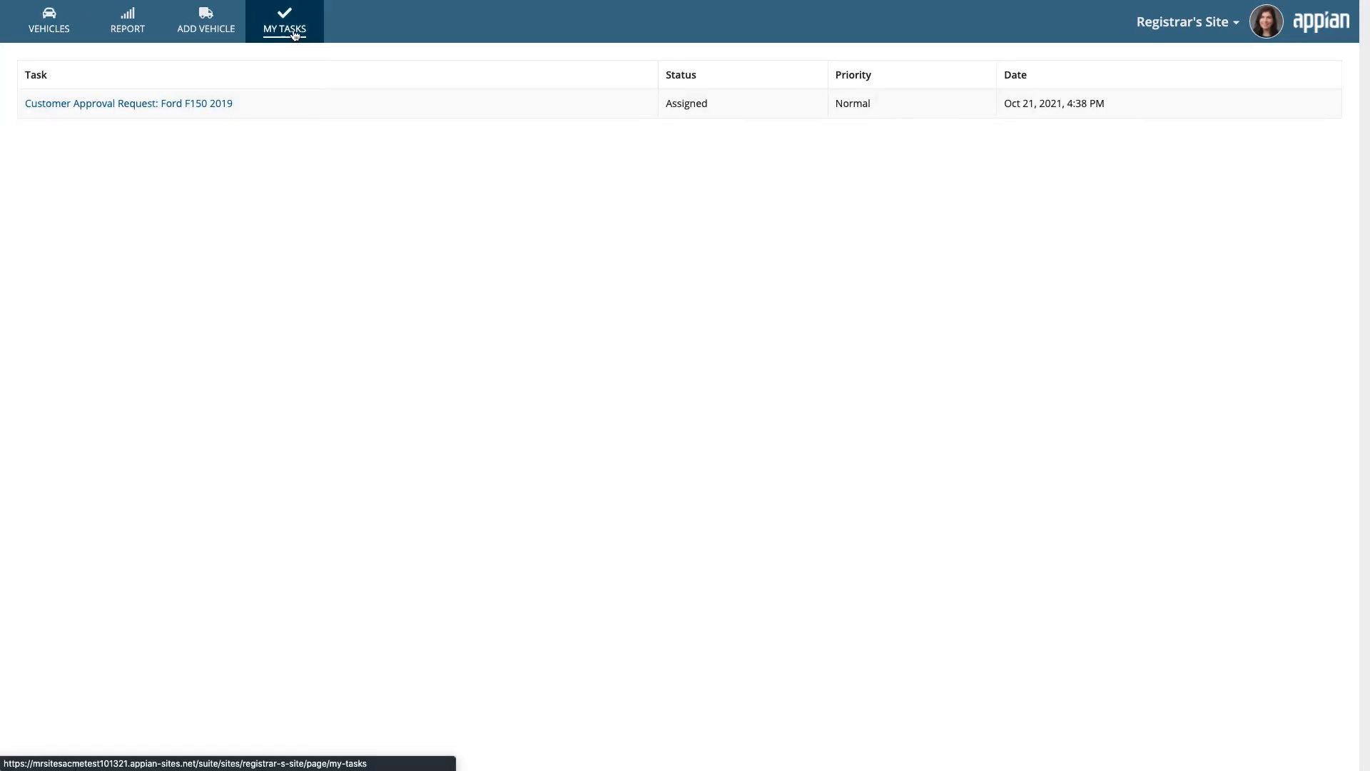
# Return to the unfiltered Vehicles list showing status and maintenance dates
pyautogui.click(49, 20)
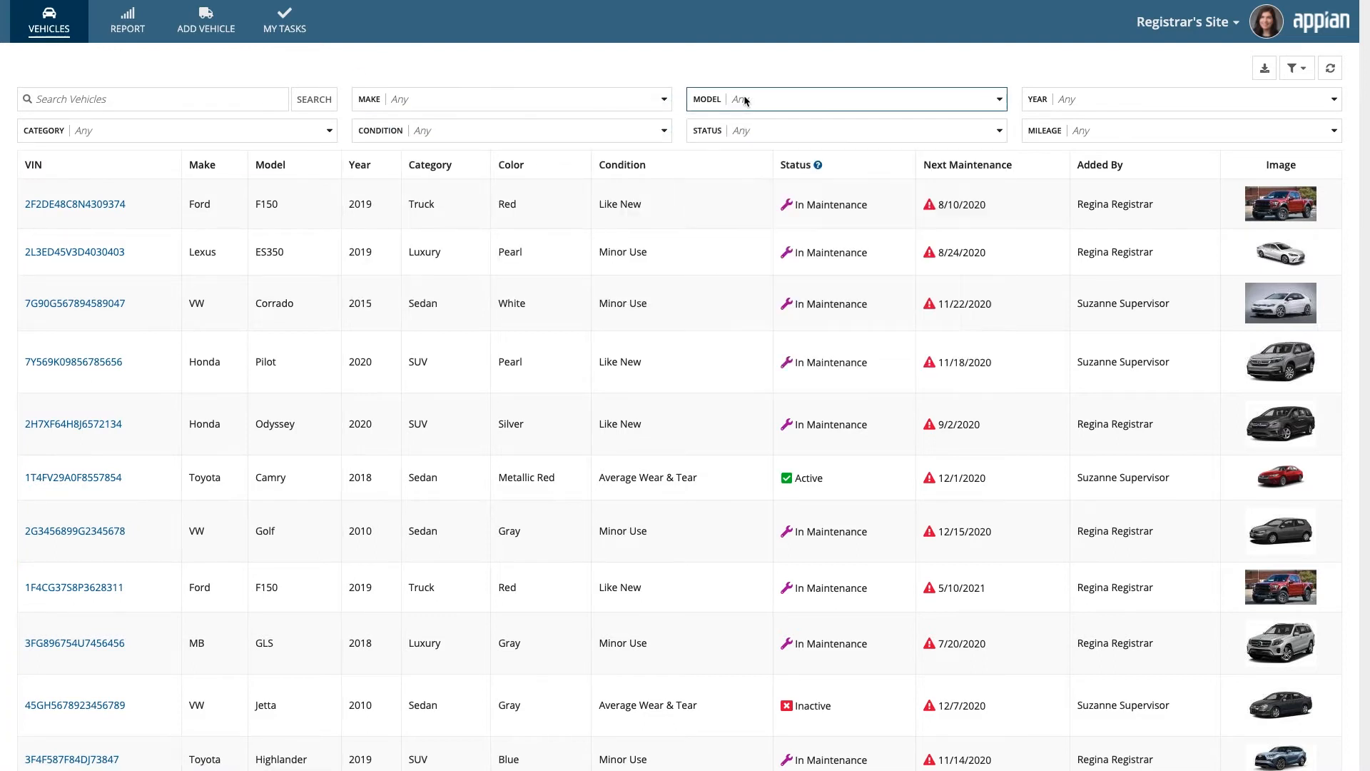
pyautogui.click(846, 130)
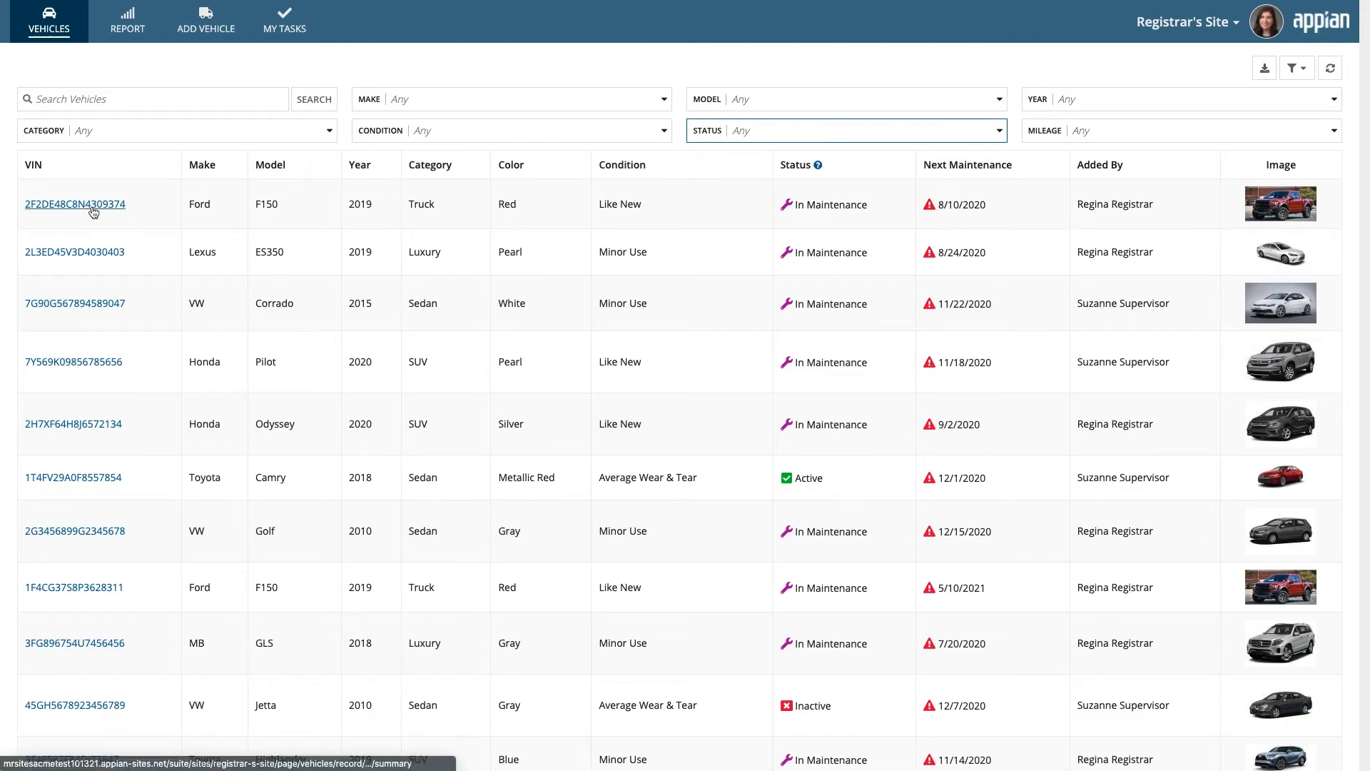
pyautogui.click(75, 204)
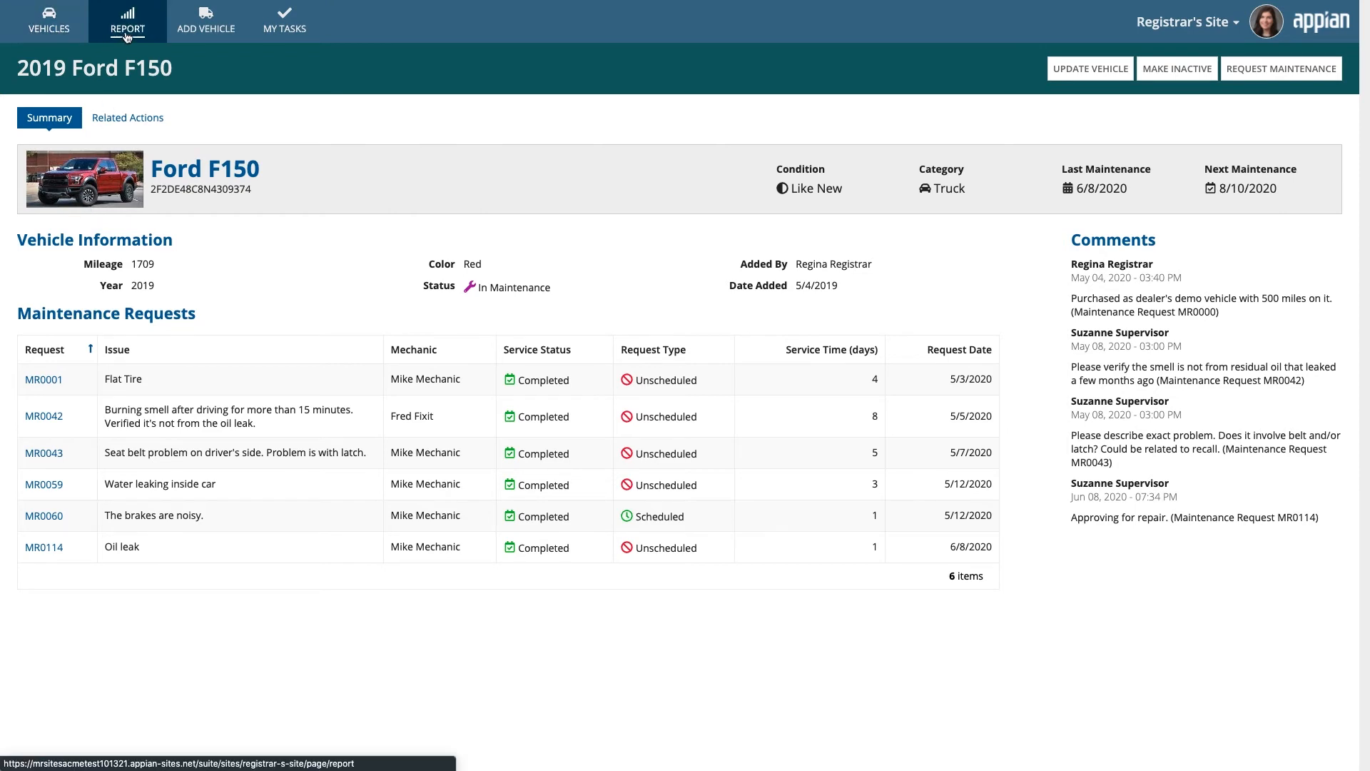
# View the Report charts and Add Vehicle form, ending on My Tasks
pyautogui.click(127, 21)
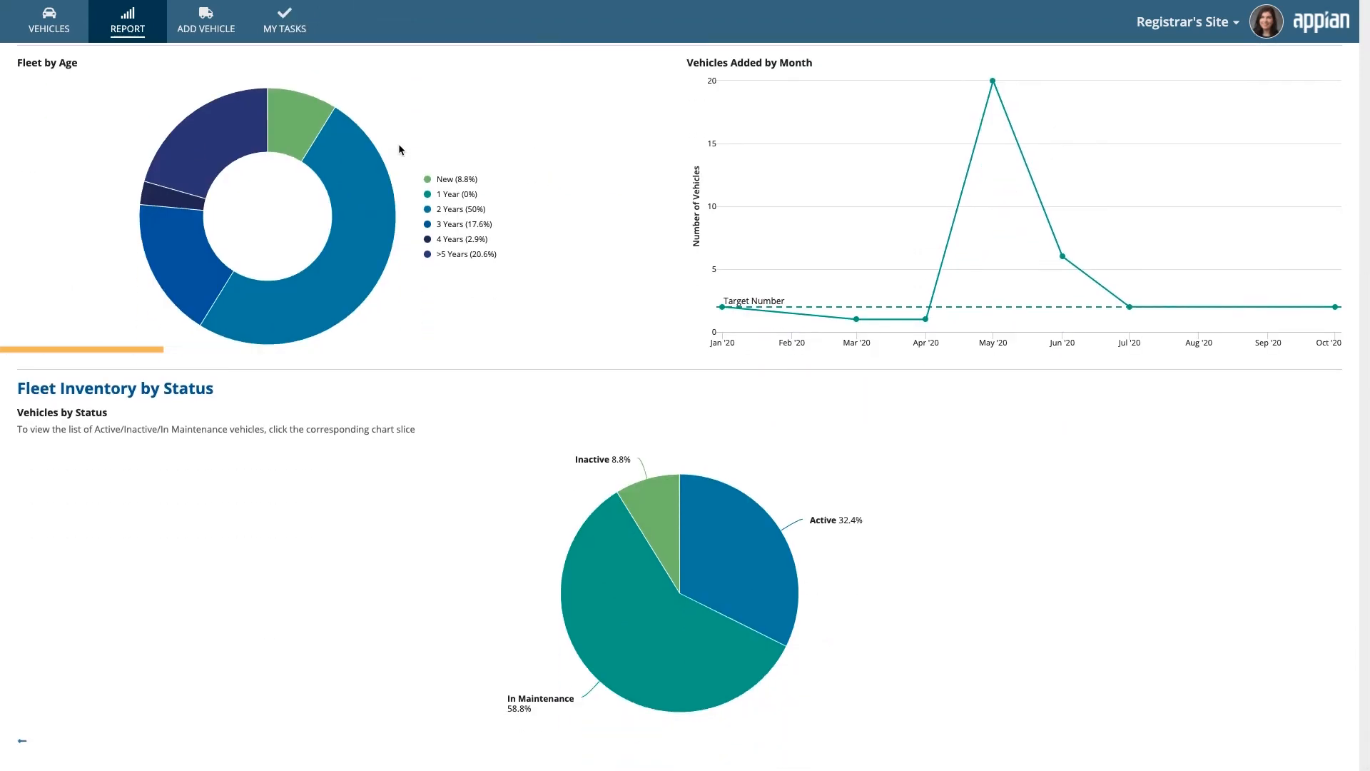
pyautogui.click(206, 22)
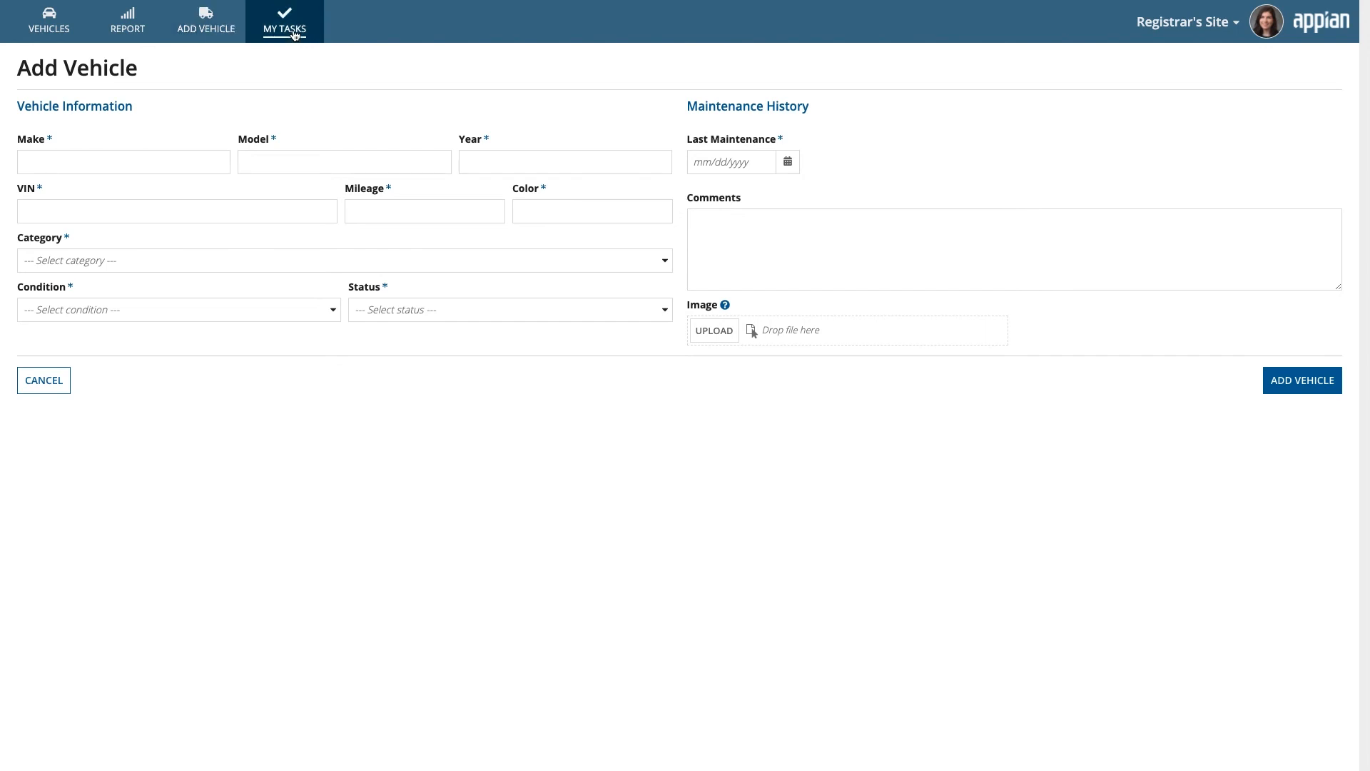
pyautogui.click(290, 22)
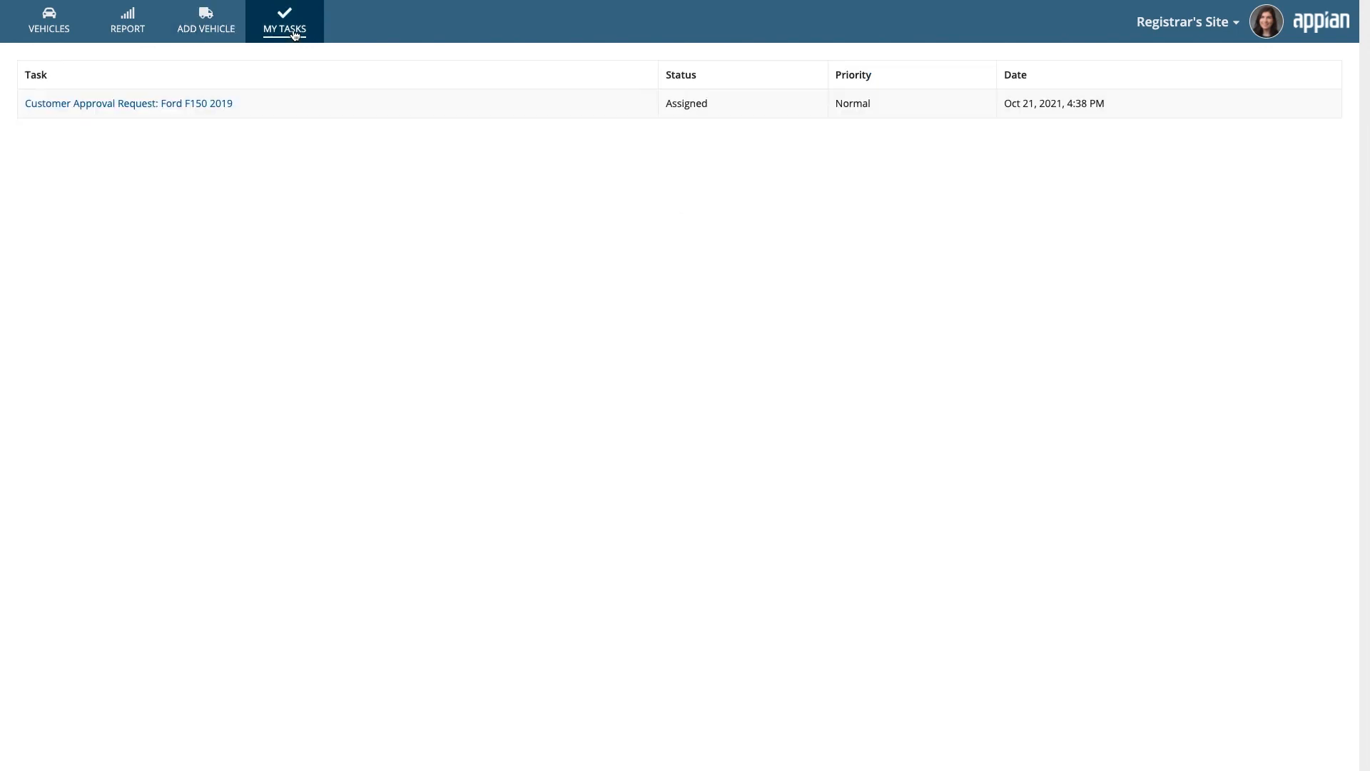